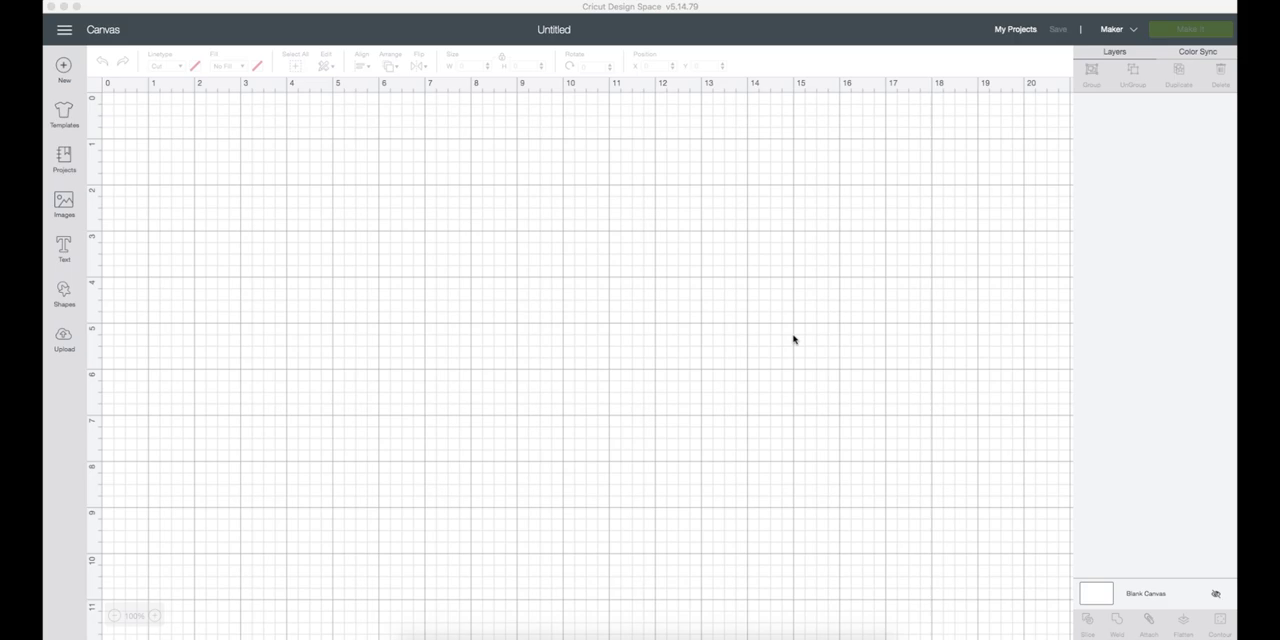
pyautogui.moveTo(236, 369)
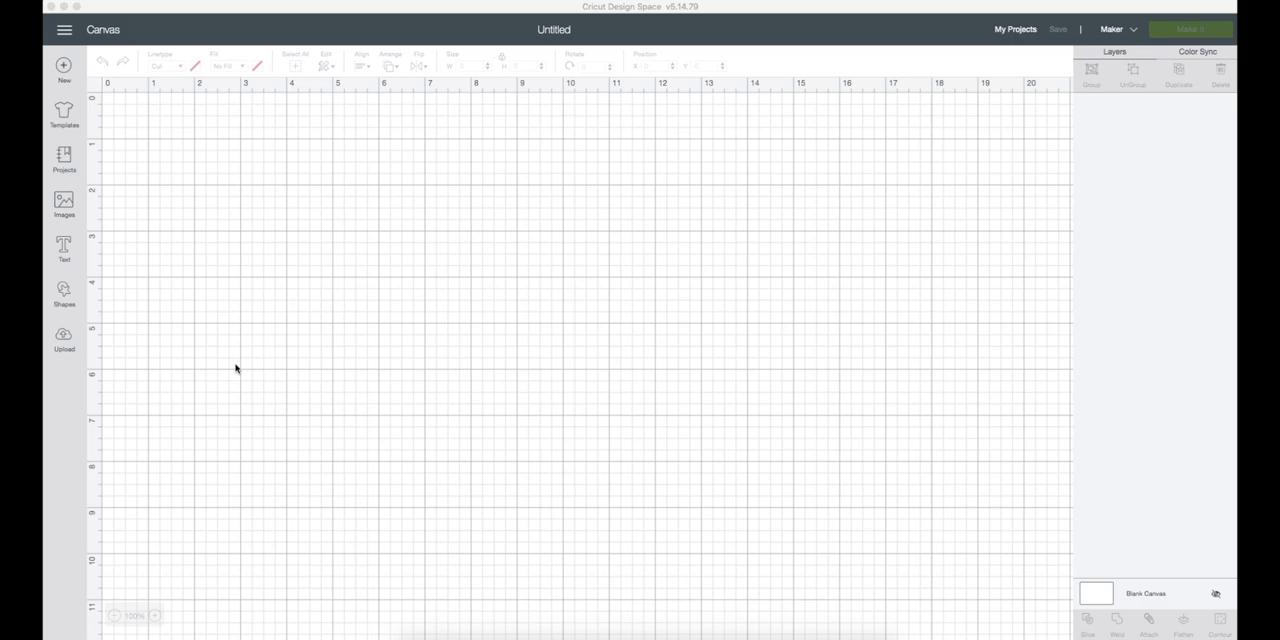
# Place an empty text box on the blank canvas with the Text tool.
pyautogui.click(64, 247)
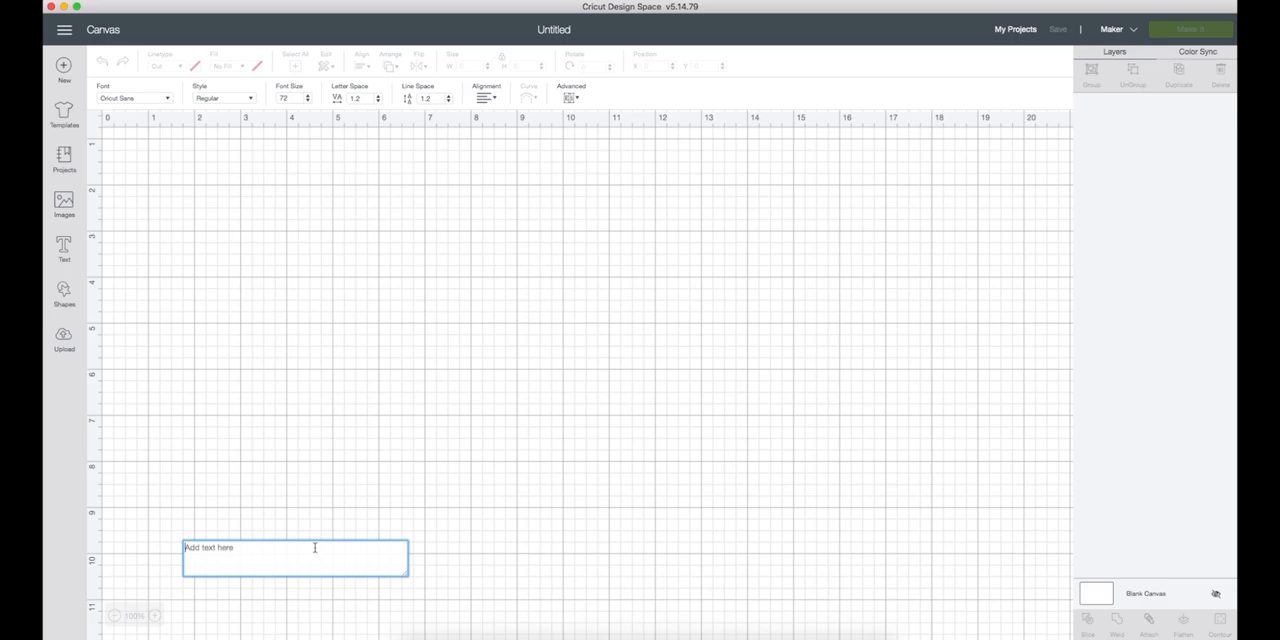
# Type 'Kobe' and pick the Lovina October Five font from the font list.
pyautogui.write('Kobe')
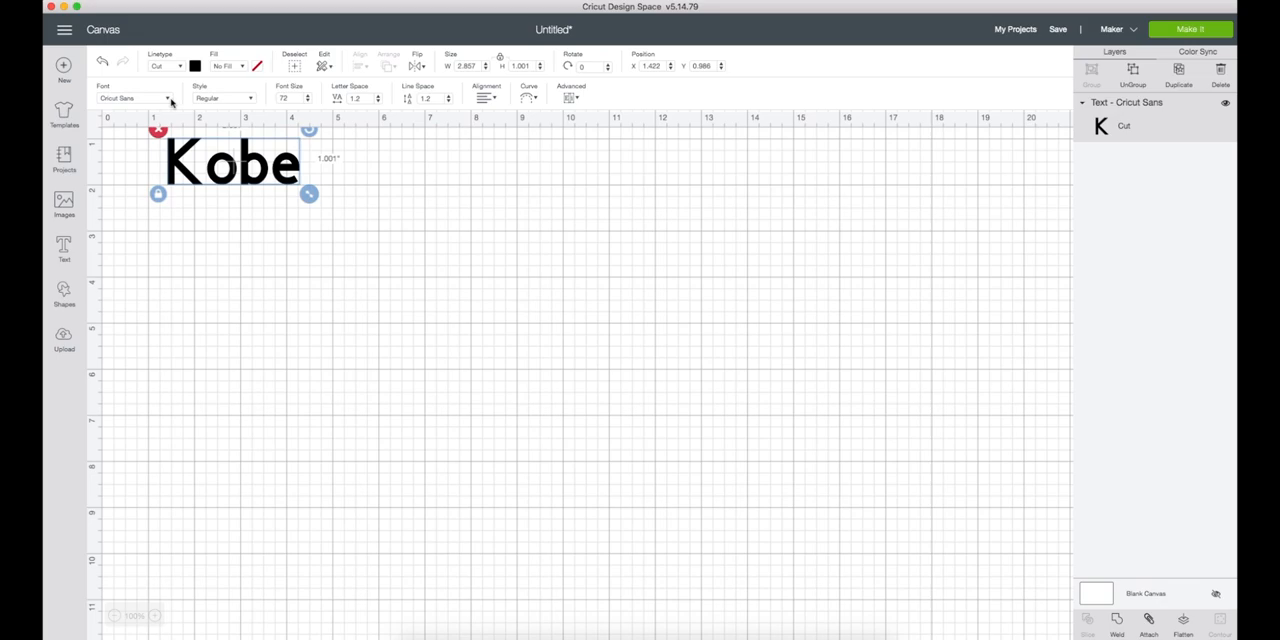
pyautogui.click(135, 98)
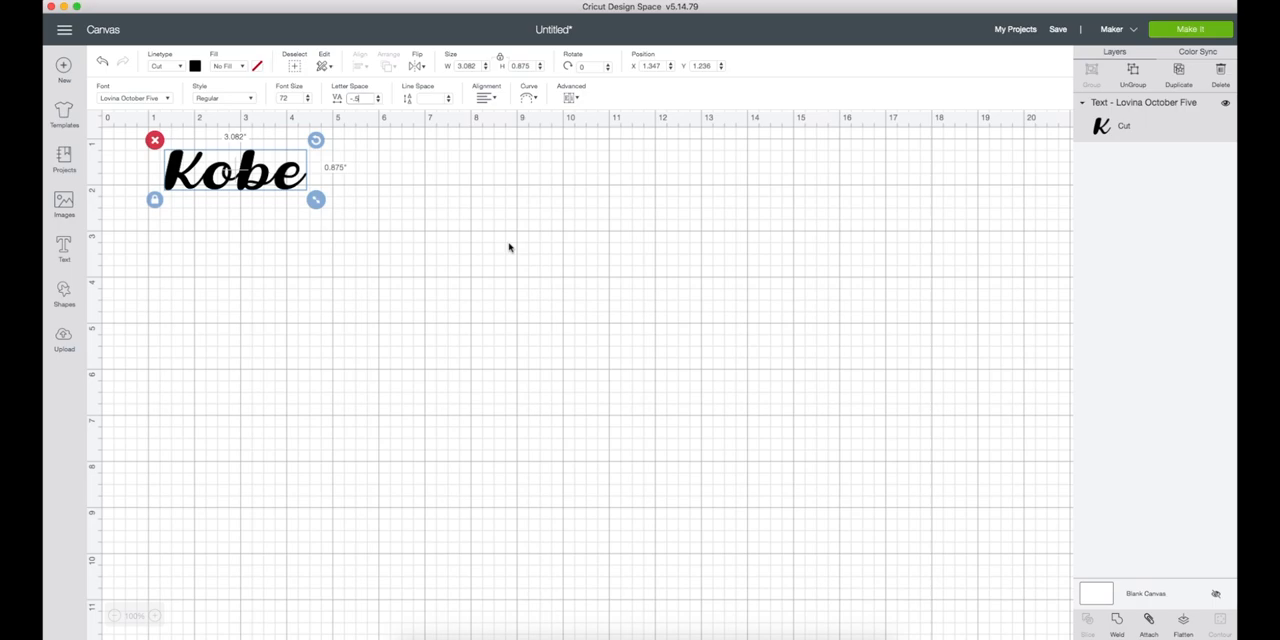
pyautogui.moveTo(350, 194)
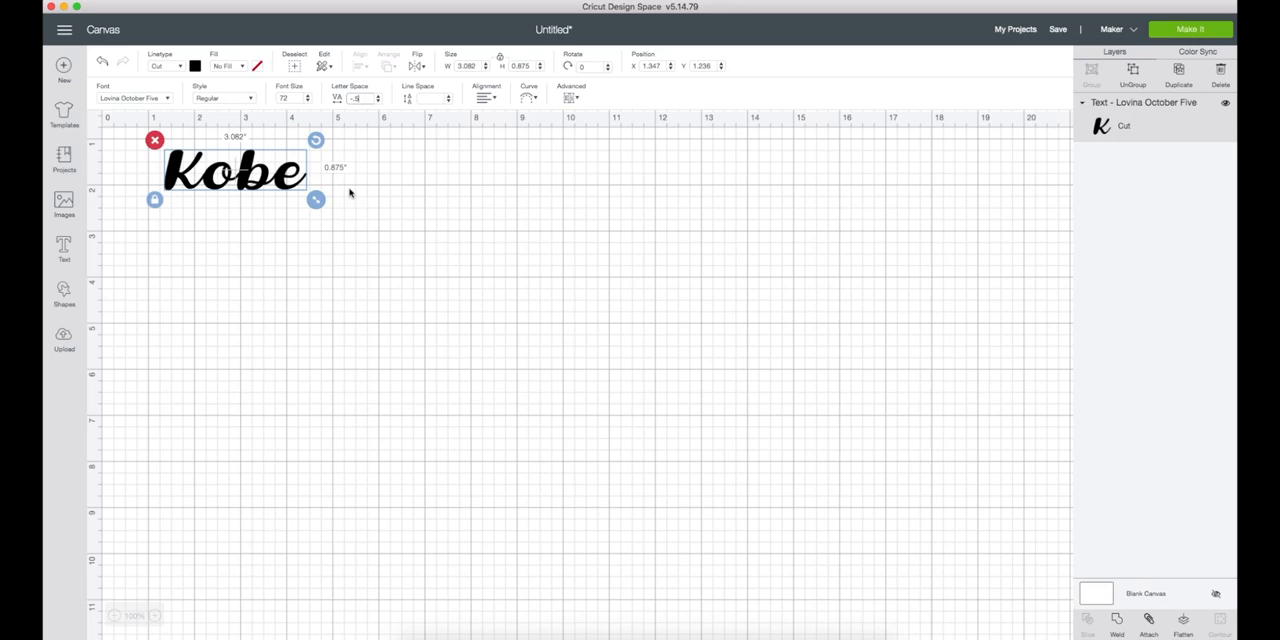
# Enlarge 'Kobe' to about six inches wide and settle it near the top-left.
pyautogui.moveTo(316, 199); pyautogui.dragTo(423, 231)
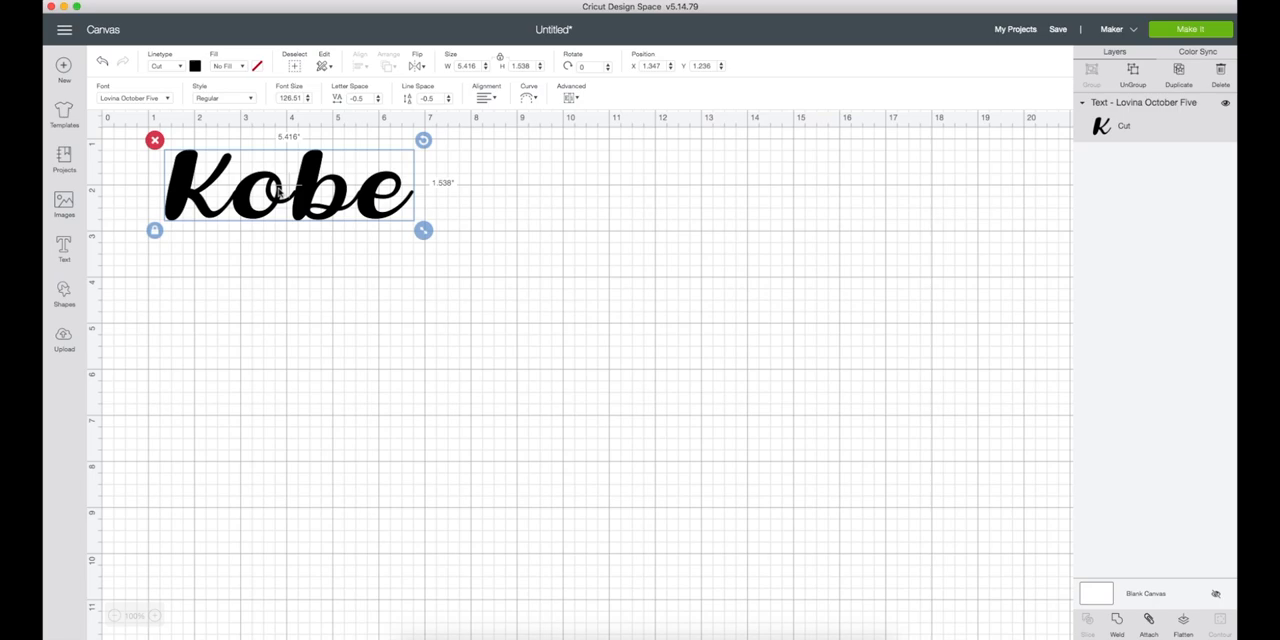
pyautogui.moveTo(288, 185); pyautogui.dragTo(255, 178)
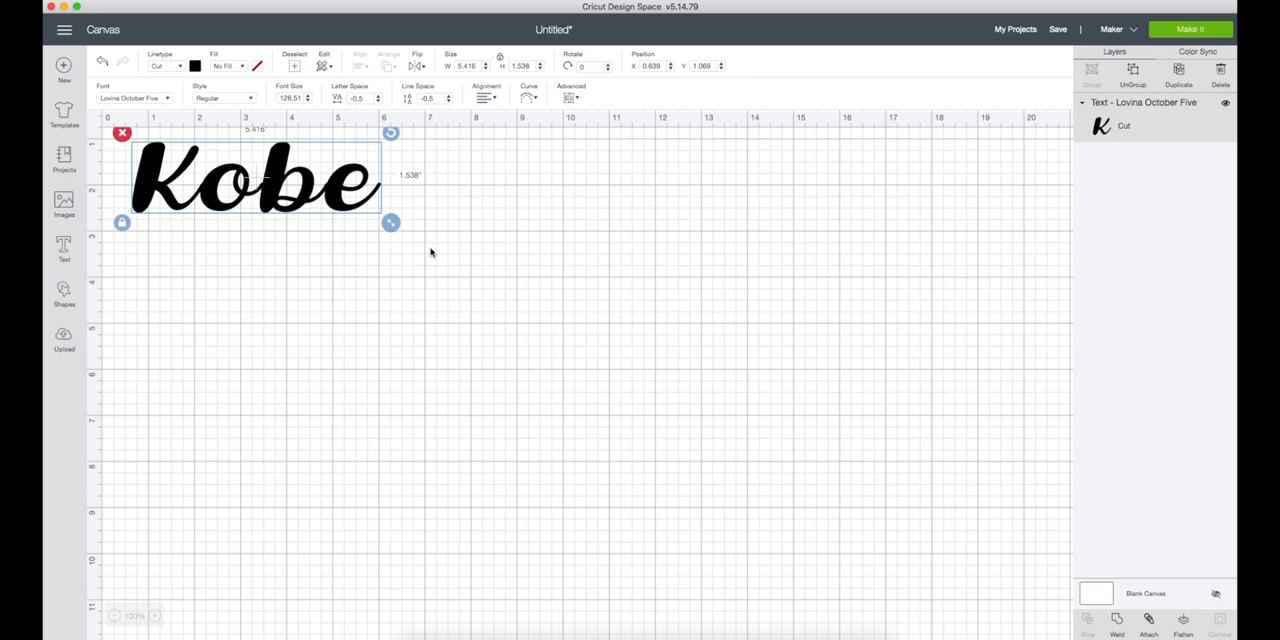
pyautogui.moveTo(390, 222); pyautogui.dragTo(415, 230)
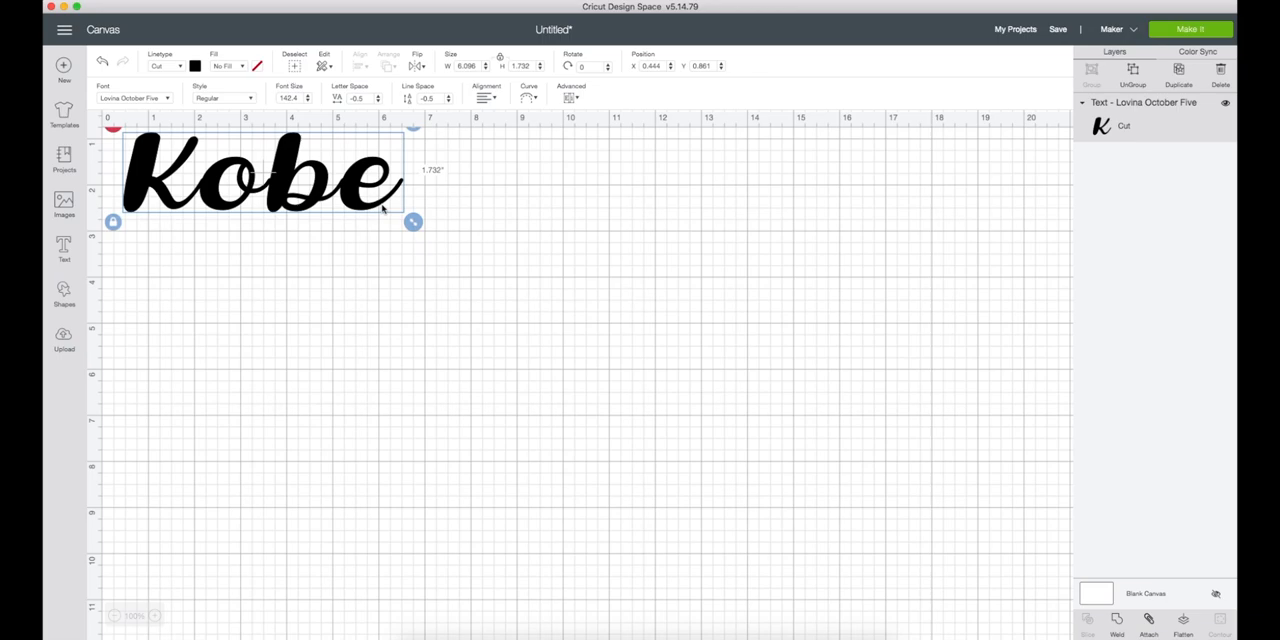
pyautogui.moveTo(260, 175); pyautogui.dragTo(263, 182)
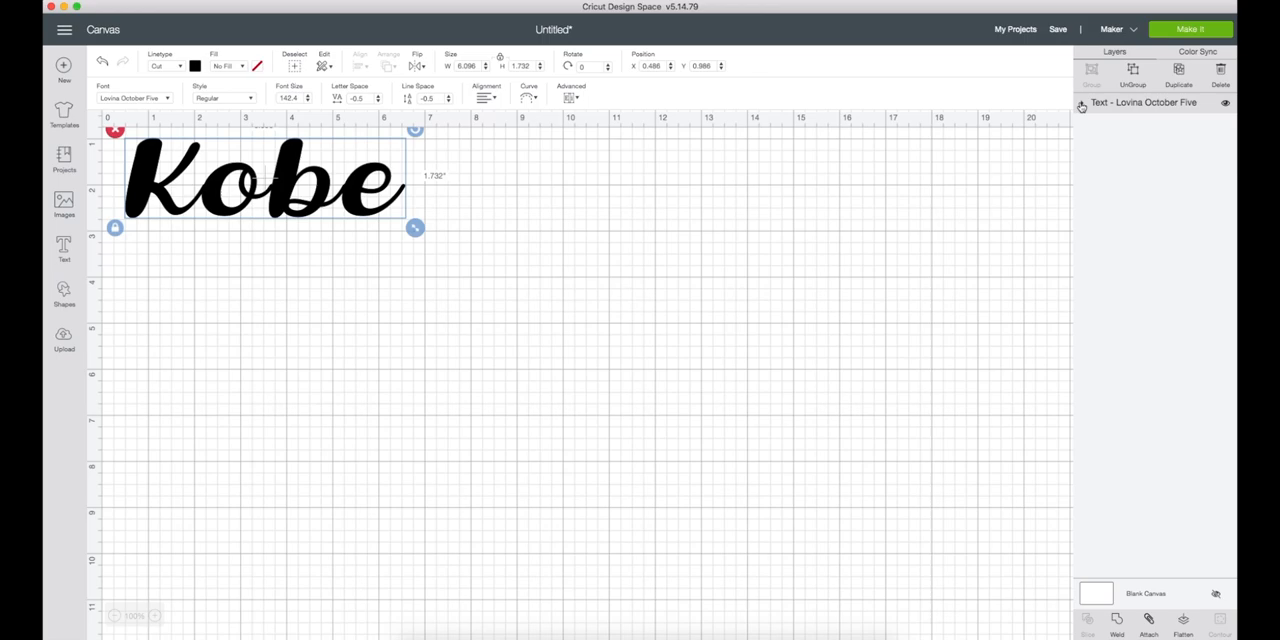
# Tighten Kobe's letter spacing to -0.6 and weld the letters into one shape.
pyautogui.click(1081, 102)
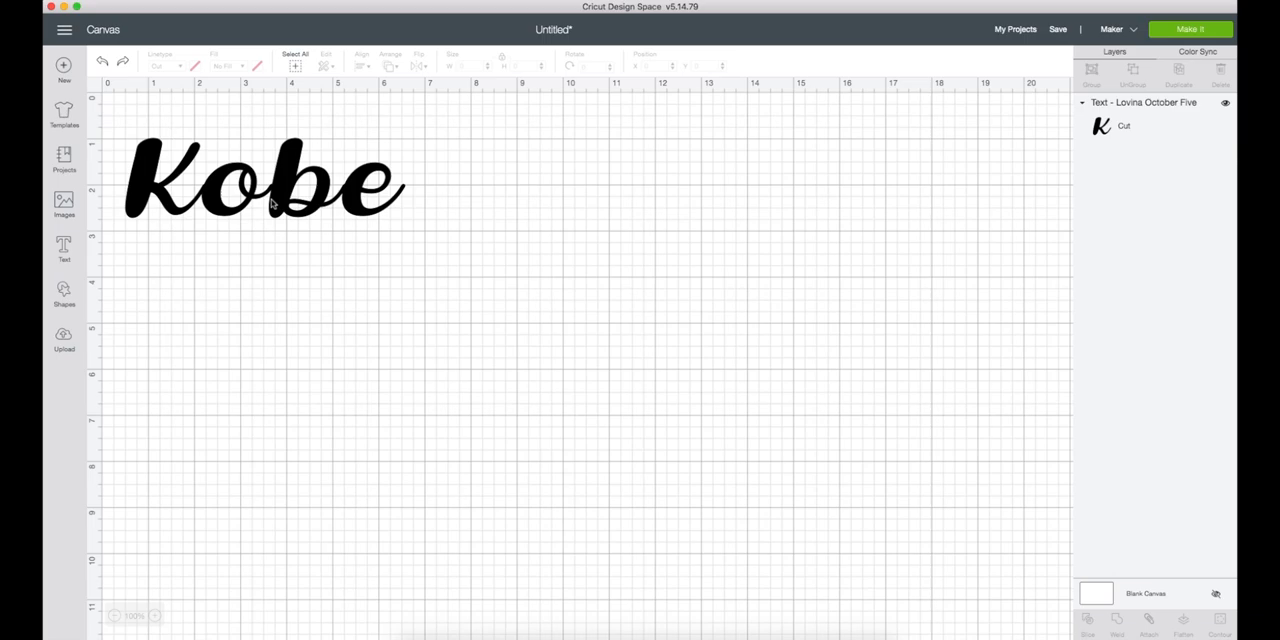
pyautogui.click(265, 180)
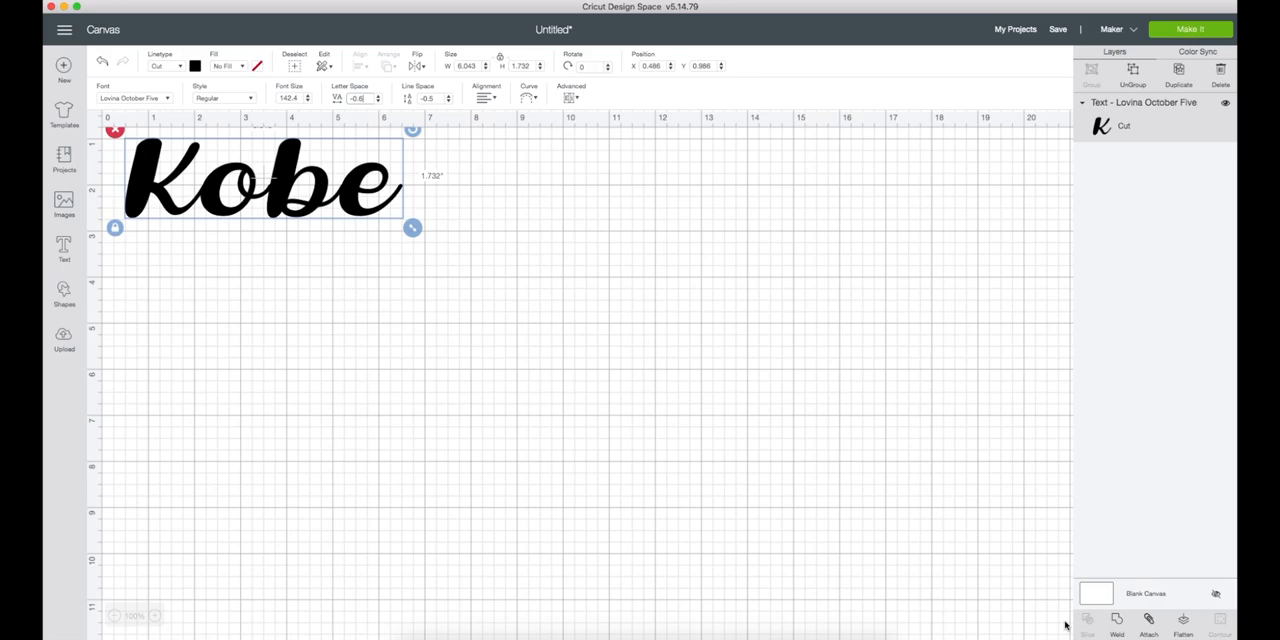
pyautogui.click(1117, 619)
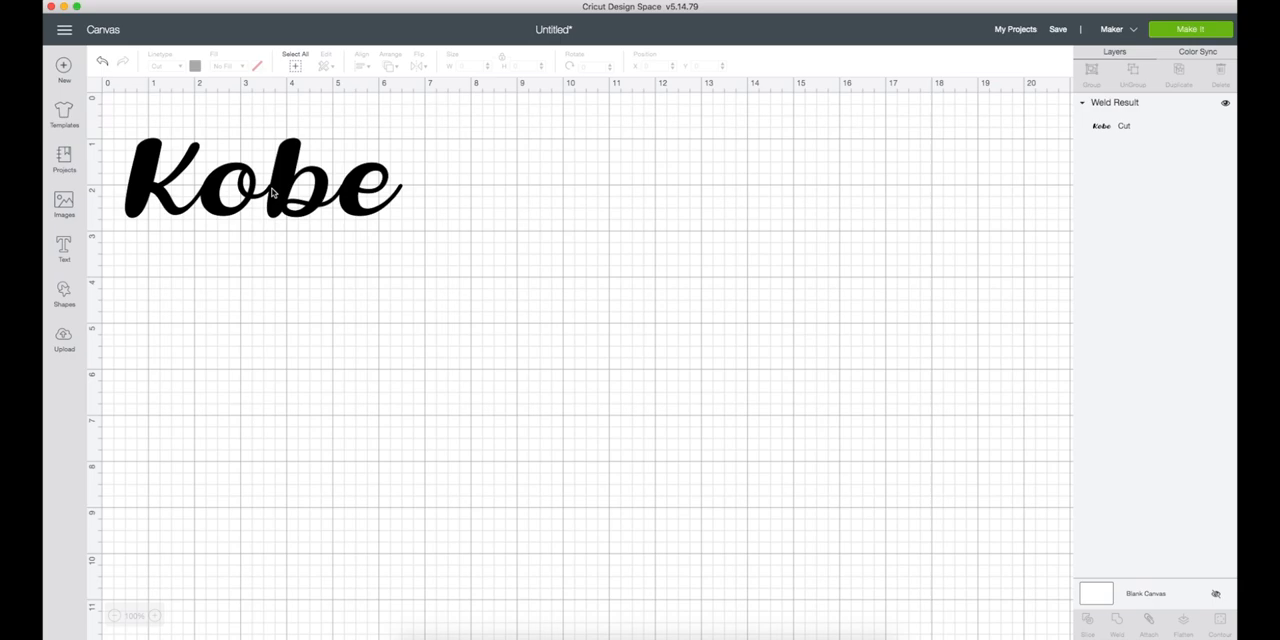
pyautogui.moveTo(648, 395)
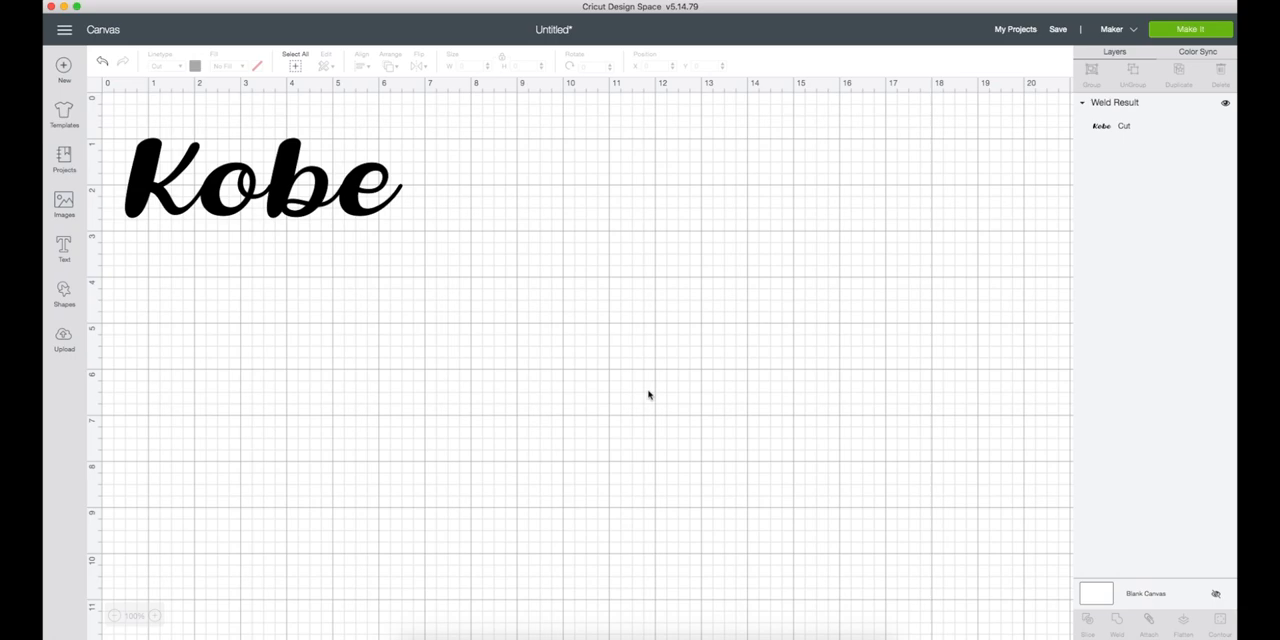
pyautogui.moveTo(1094, 140)
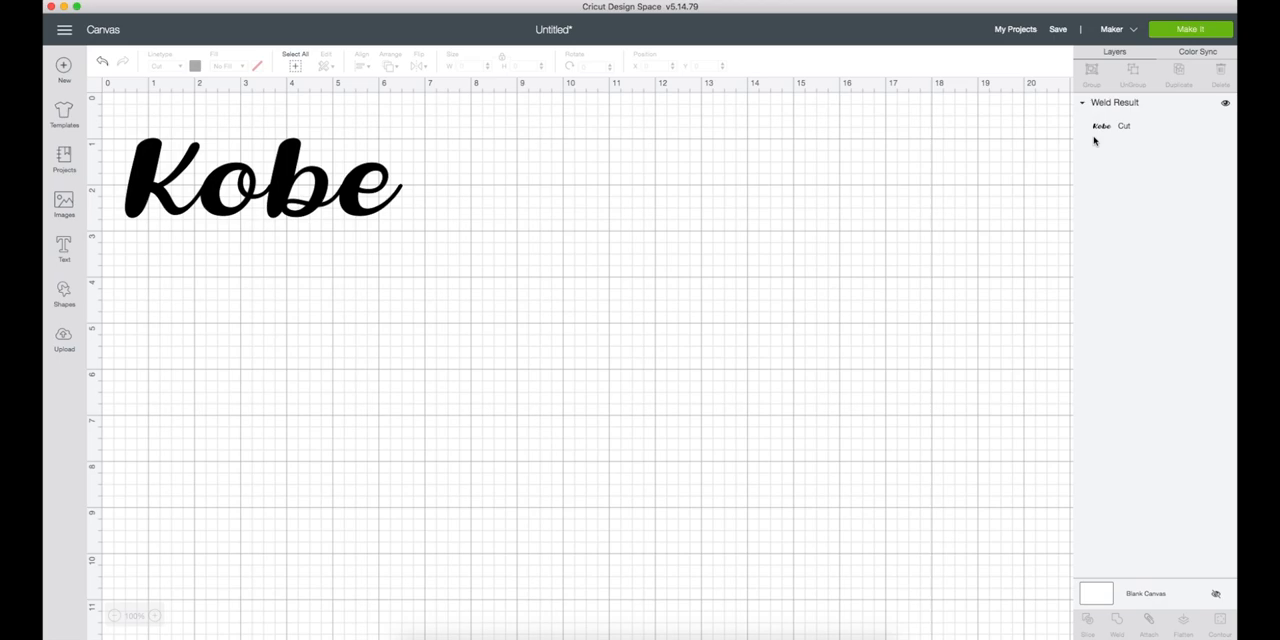
# Insert the uploaded paw-print image and line it up below 'Kobe'.
pyautogui.click(63, 338)
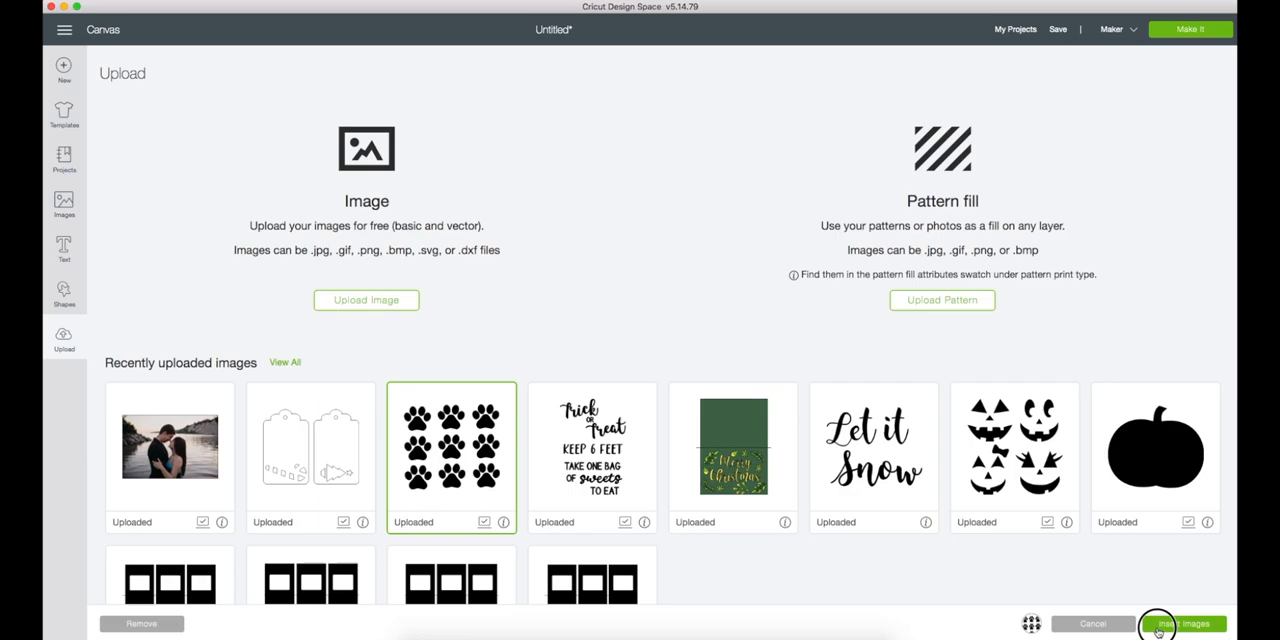
pyautogui.click(1183, 623)
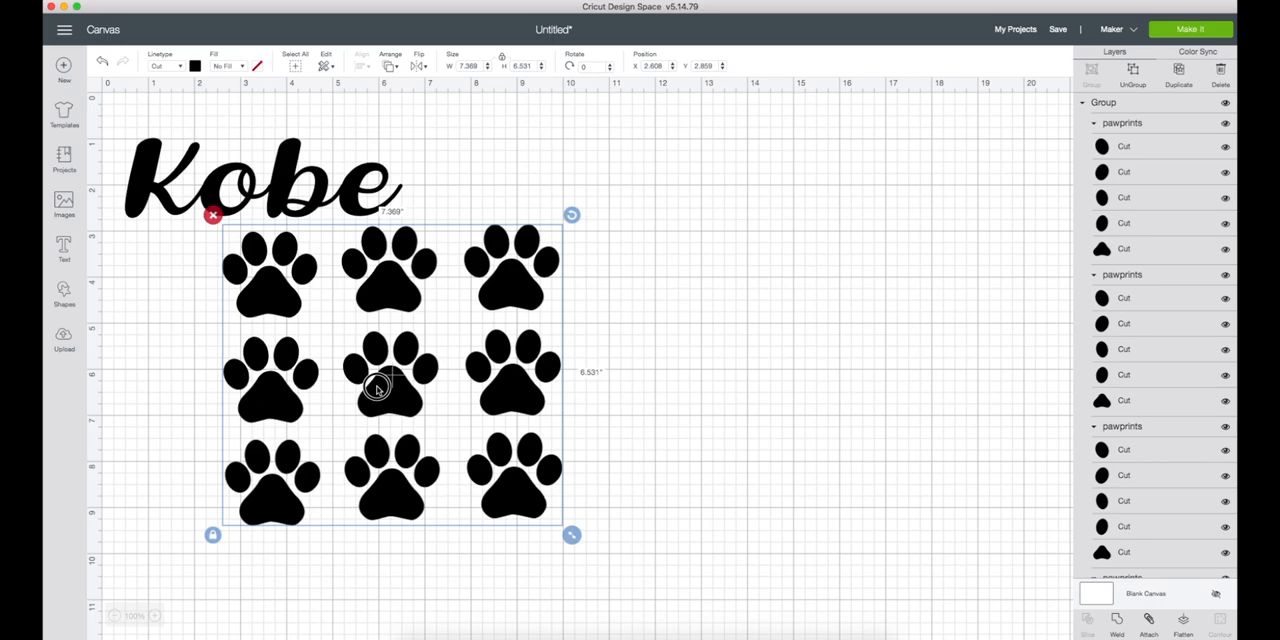
pyautogui.moveTo(390, 385); pyautogui.dragTo(308, 398)
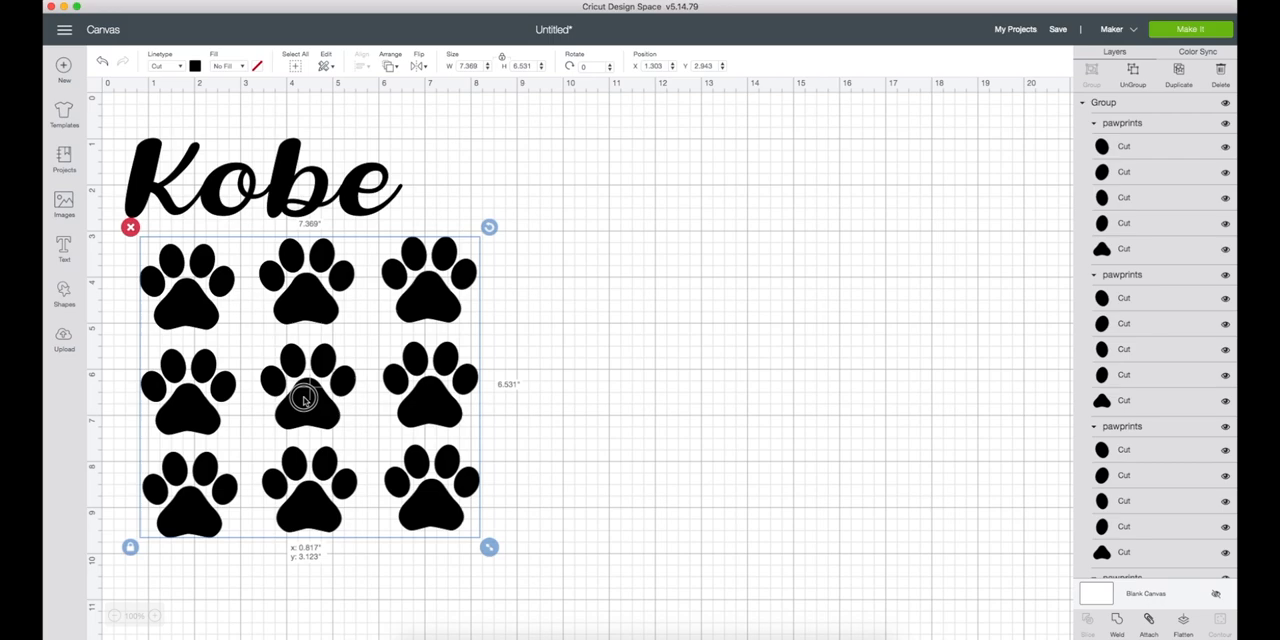
pyautogui.moveTo(305, 395); pyautogui.dragTo(298, 388)
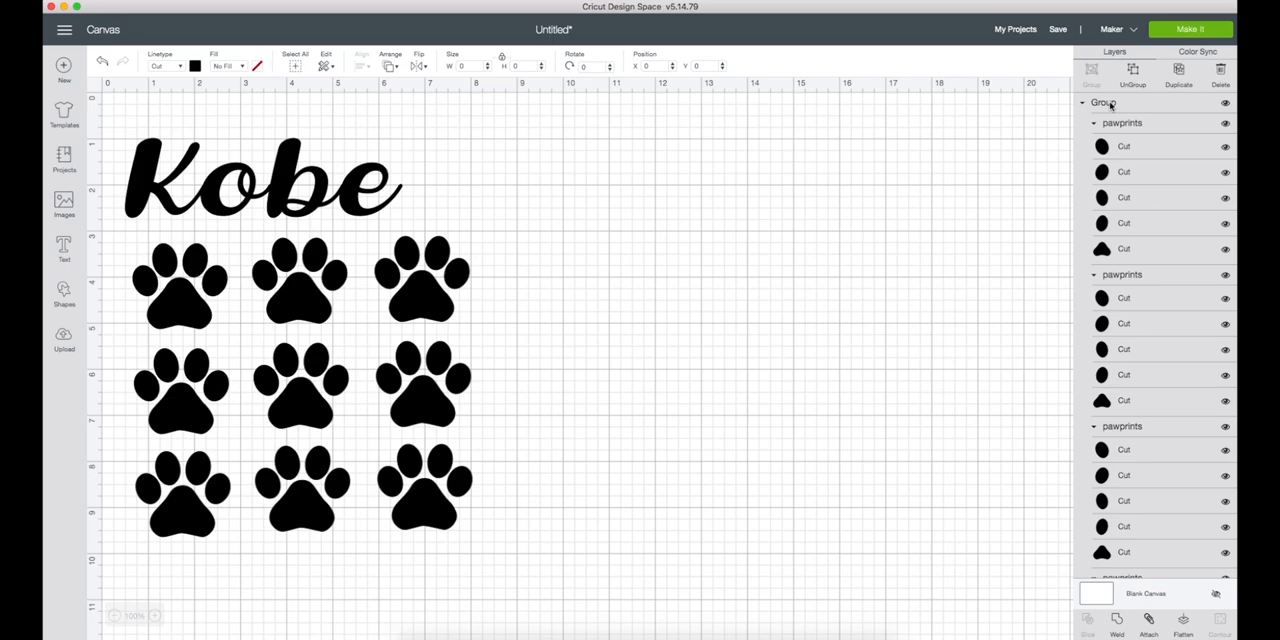
# Weld the nine-paw-print group into one shape and select it.
pyautogui.click(1117, 627)
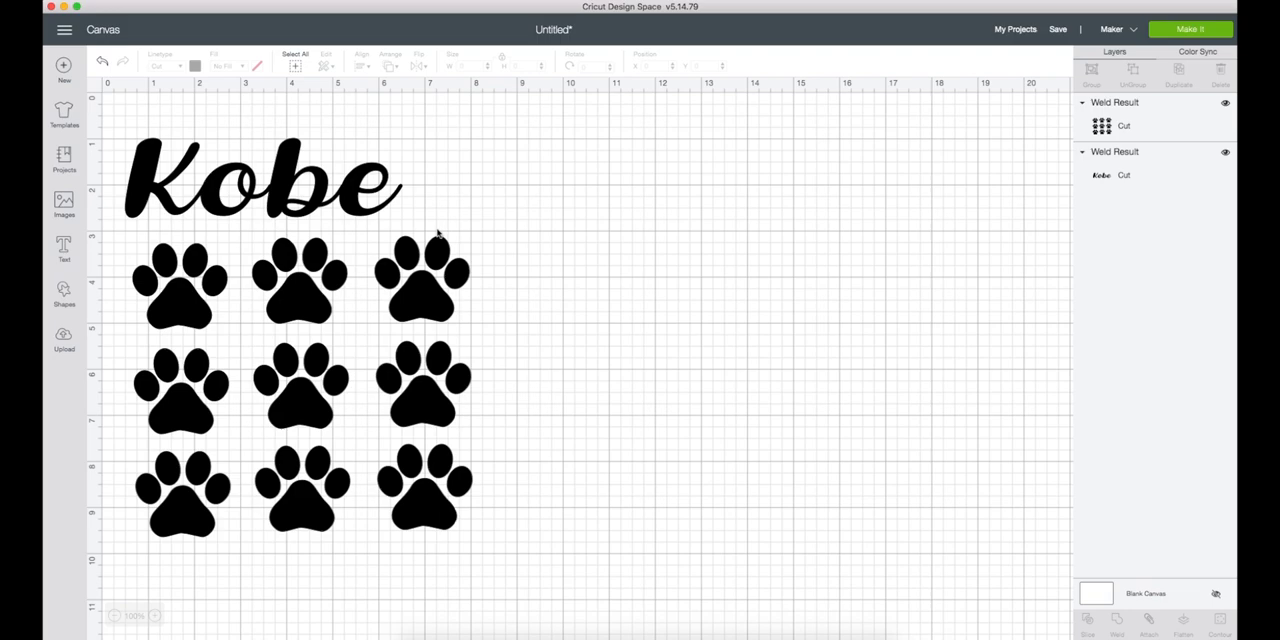
pyautogui.moveTo(435, 313)
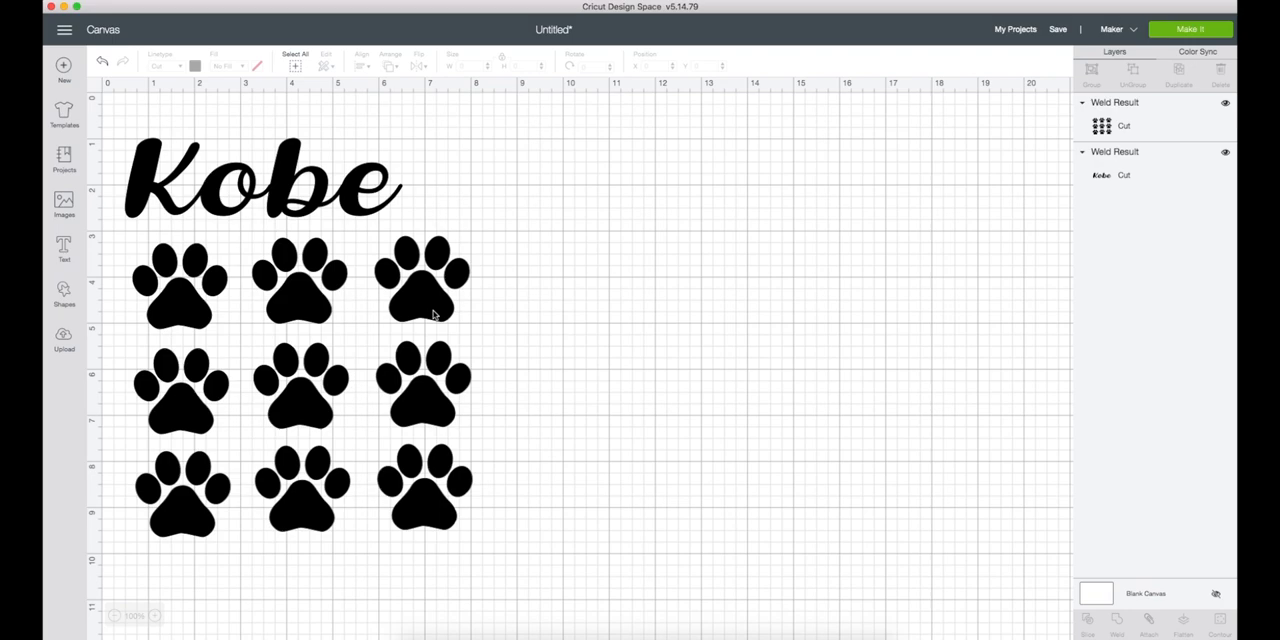
pyautogui.click(300, 390)
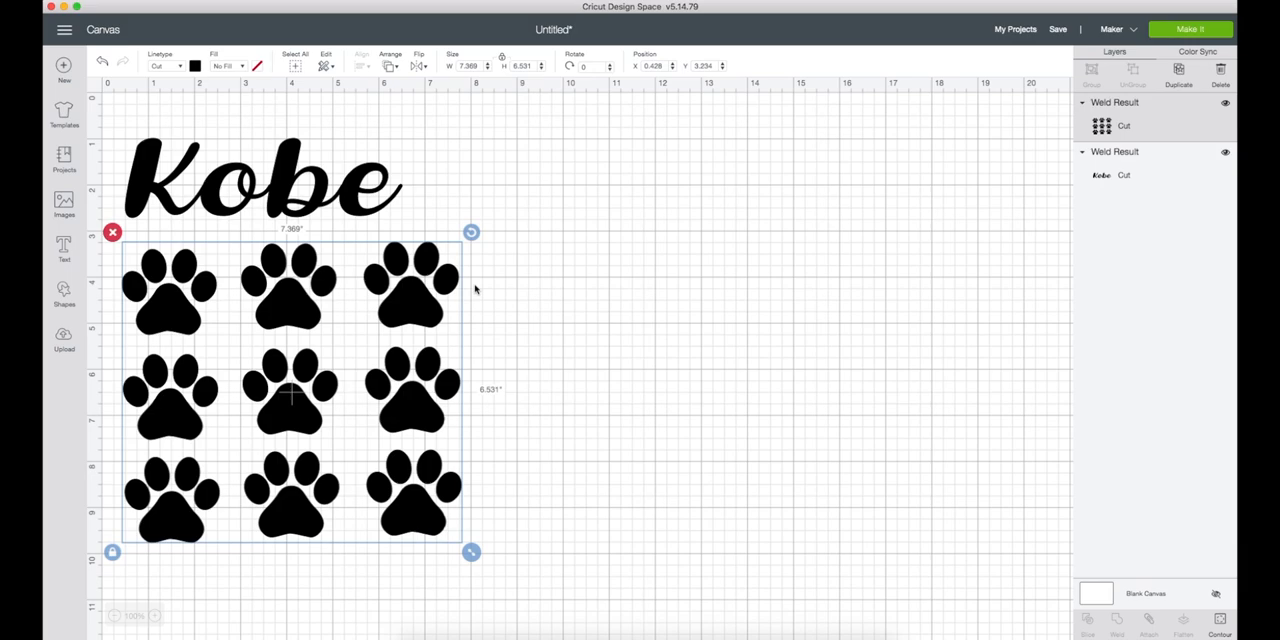
# Set the paw prints to red and the Kobe name to white.
pyautogui.click(195, 66)
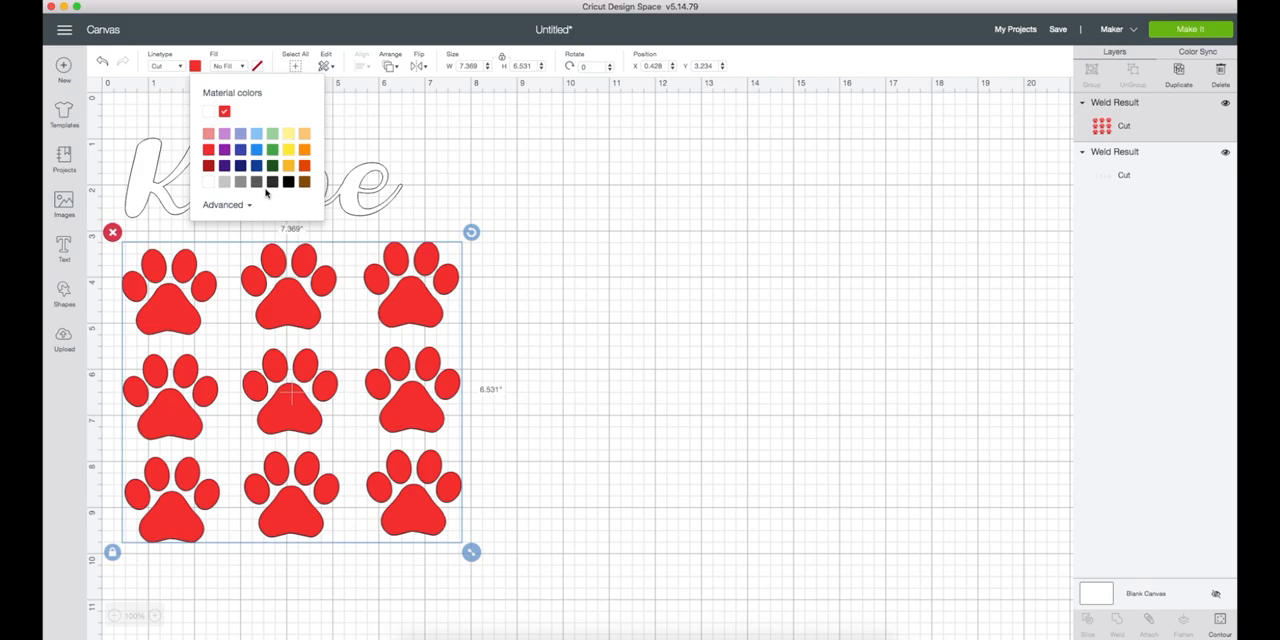
pyautogui.click(597, 194)
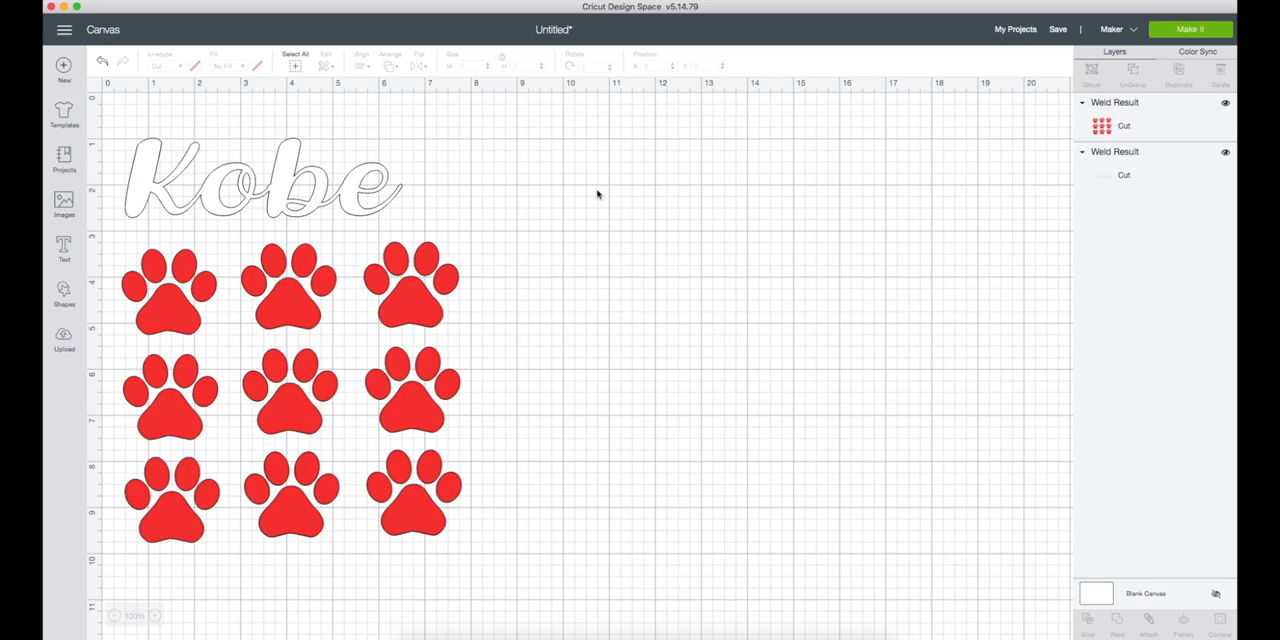
pyautogui.moveTo(866, 378)
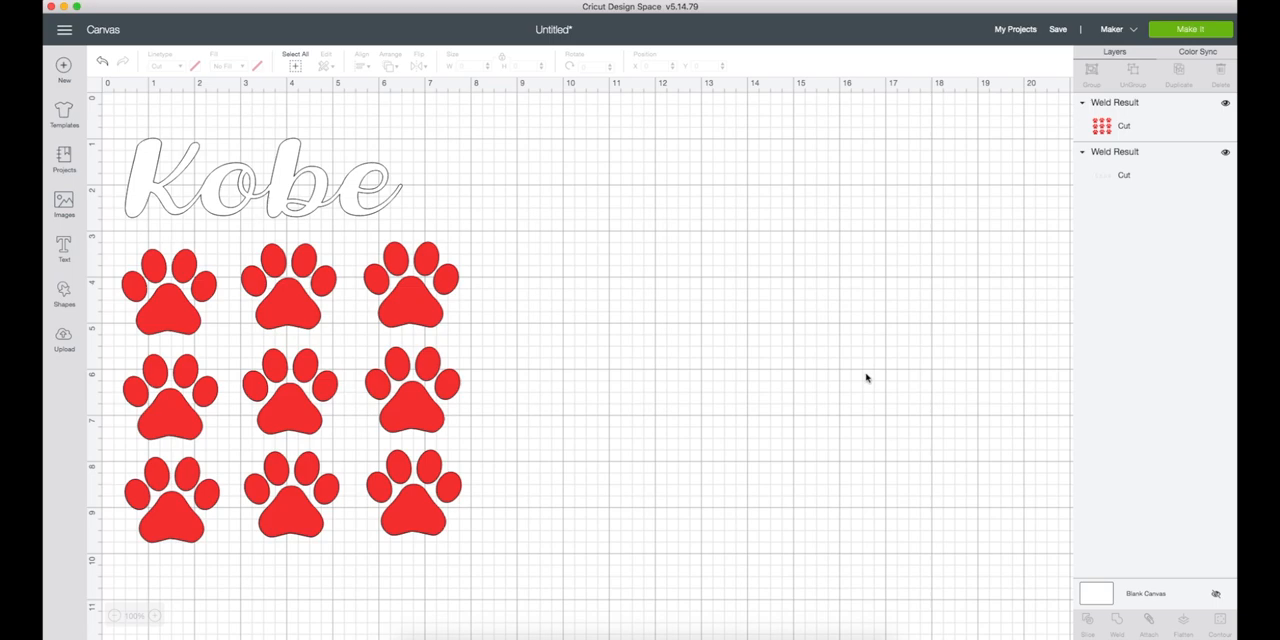
# Go to the Make It preview, view mat 1, and pick up the Kobe name.
pyautogui.click(1189, 28)
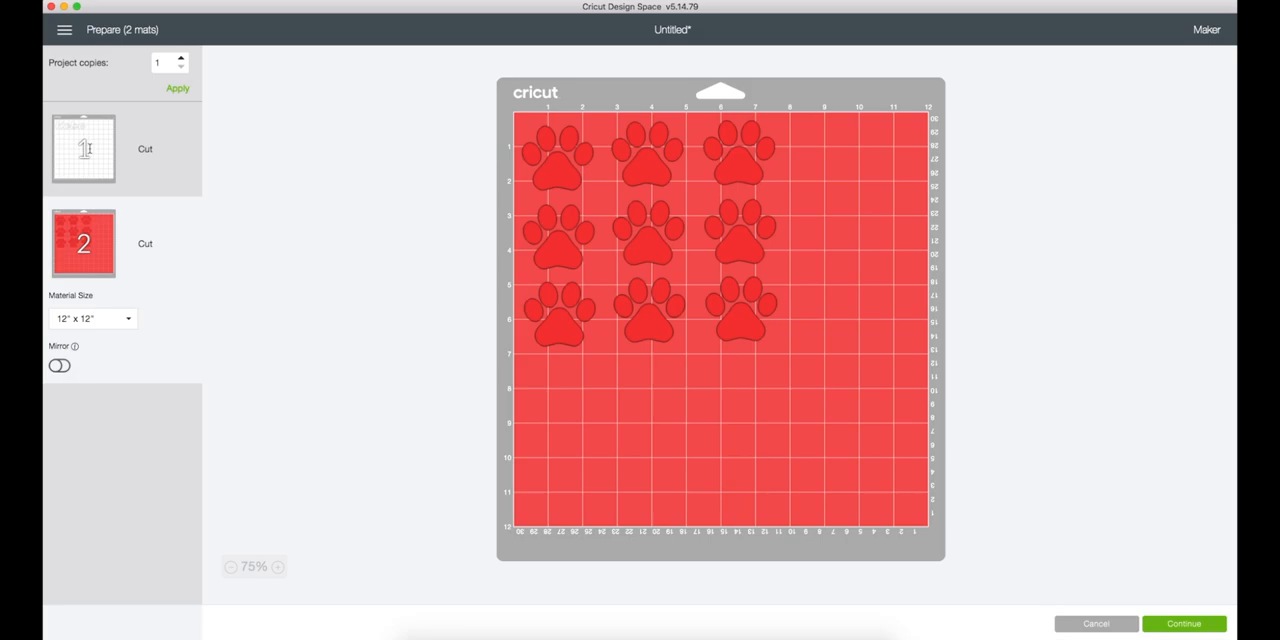
pyautogui.click(83, 148)
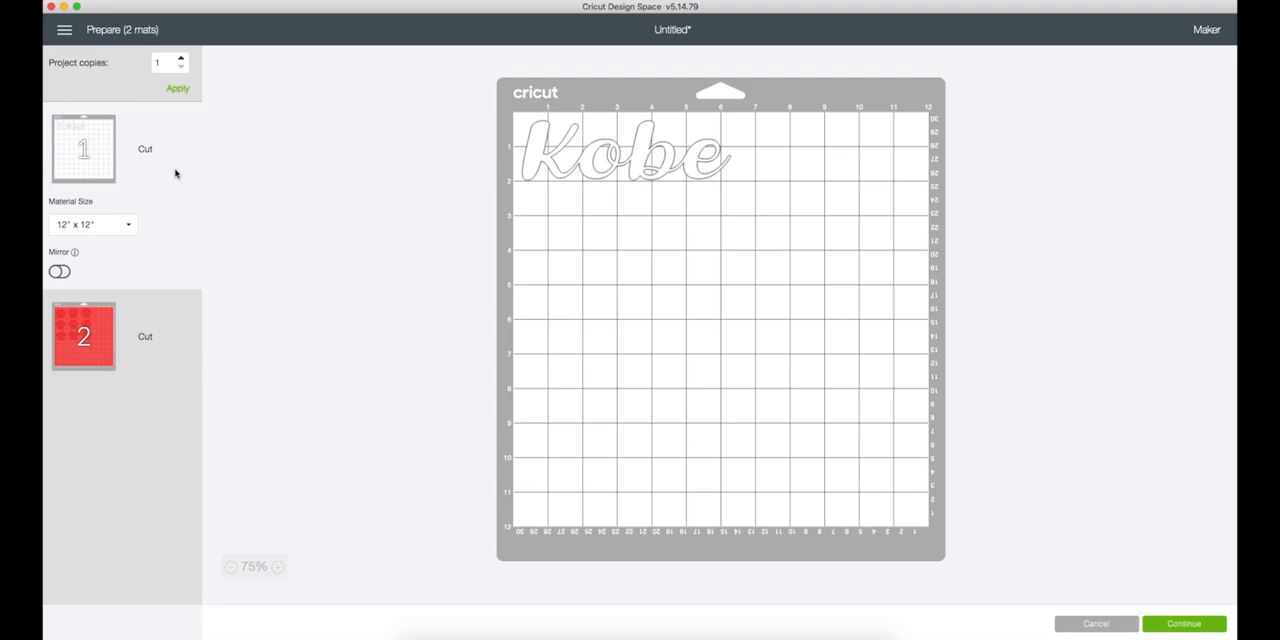
pyautogui.click(620, 155)
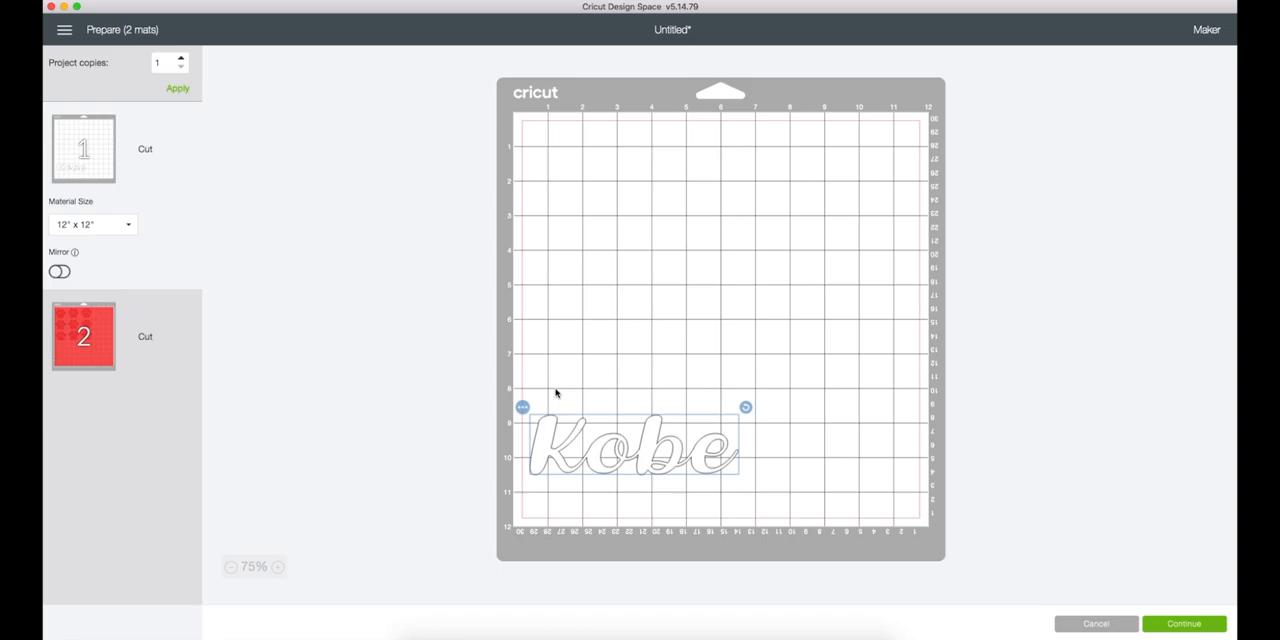
# Move Kobe to the top-left of mat 1, mirror it, and view mat 2.
pyautogui.moveTo(635, 445); pyautogui.dragTo(635, 155)
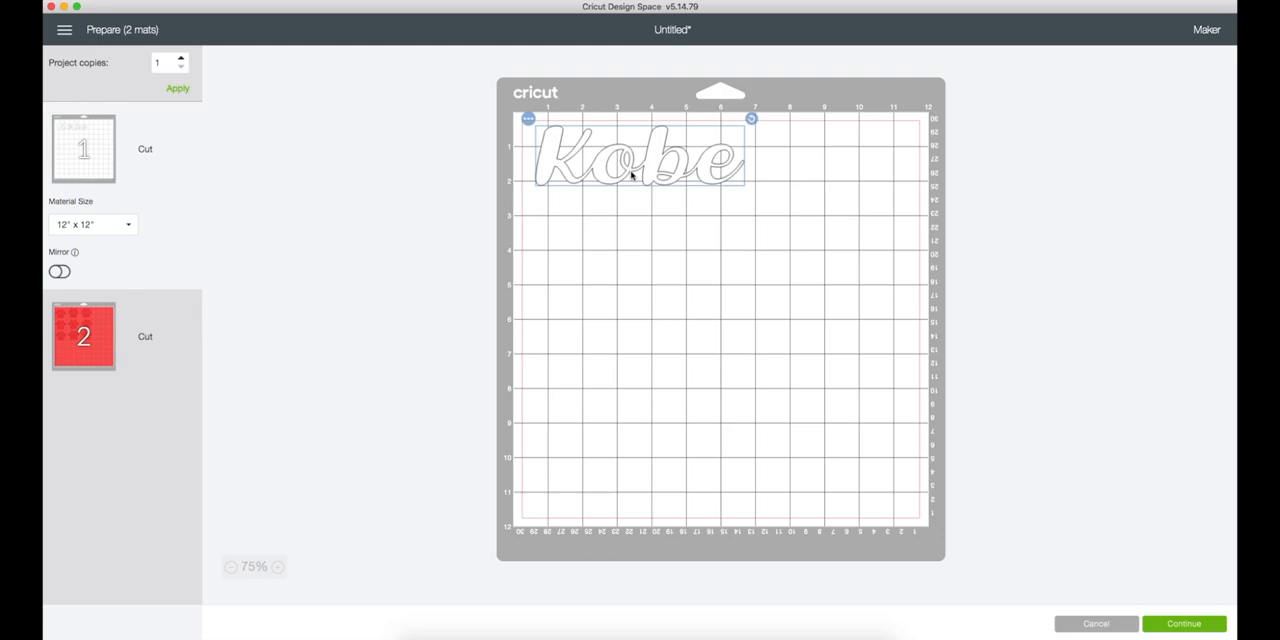
pyautogui.click(59, 272)
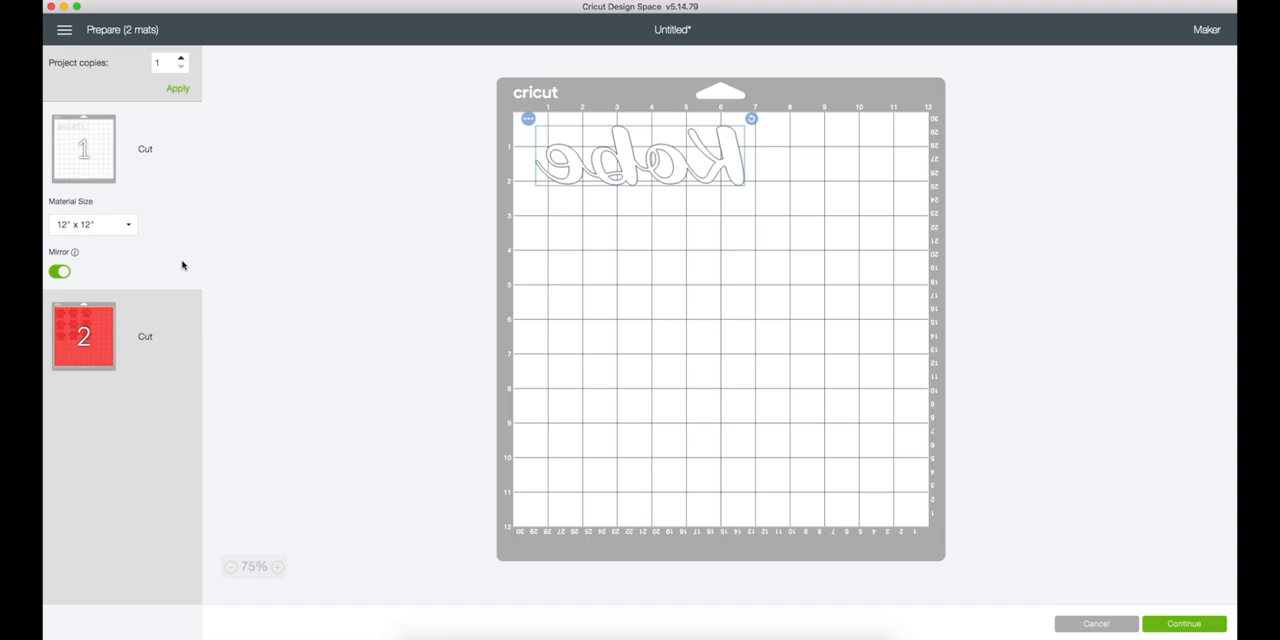
pyautogui.click(83, 335)
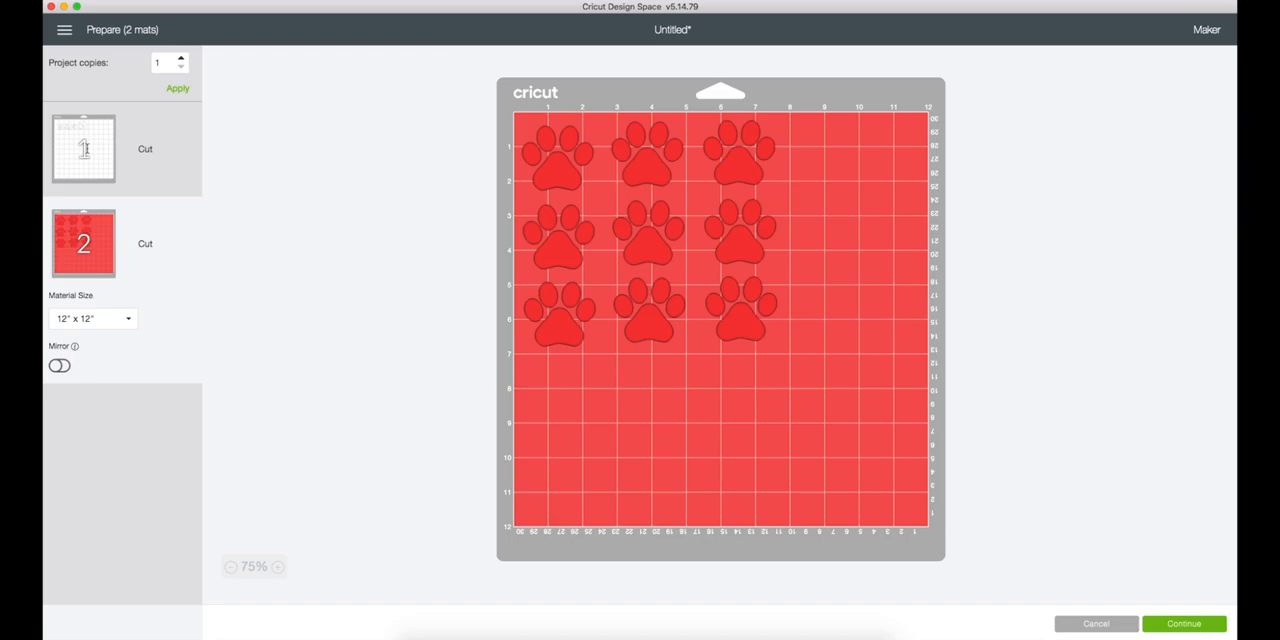